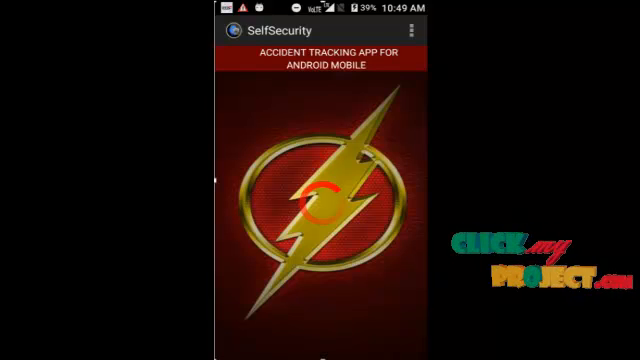
Launch SelfSecurity and let the splash screen load the Dashboard
click(320, 190)
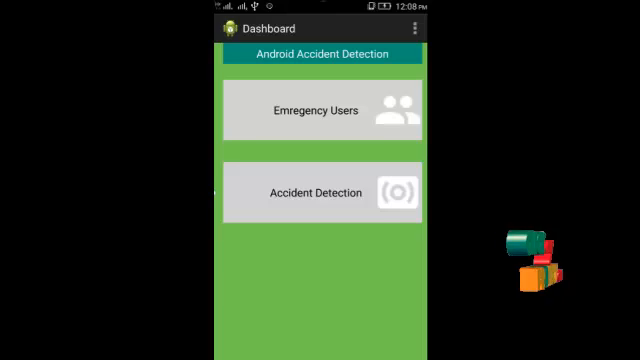
Go to Emergency Users and start a new user entry for jhon, phone 123456789
click(322, 110)
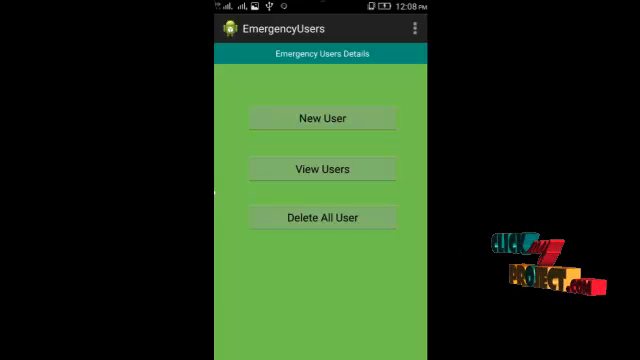
click(322, 118)
text(123456789)
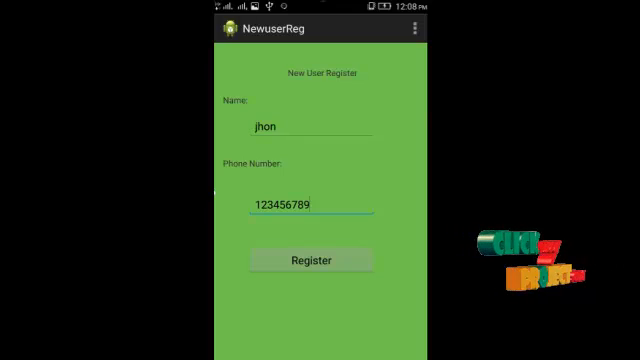
click(310, 259)
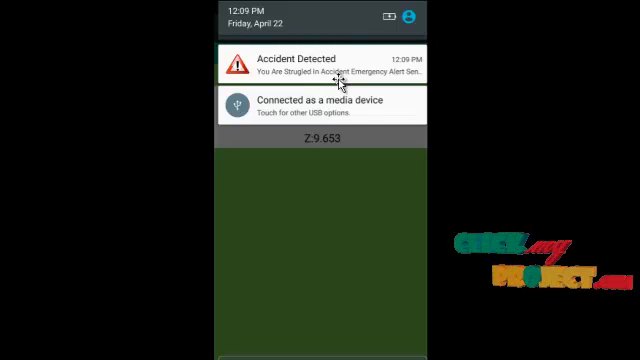
mouse_move(335, 80)
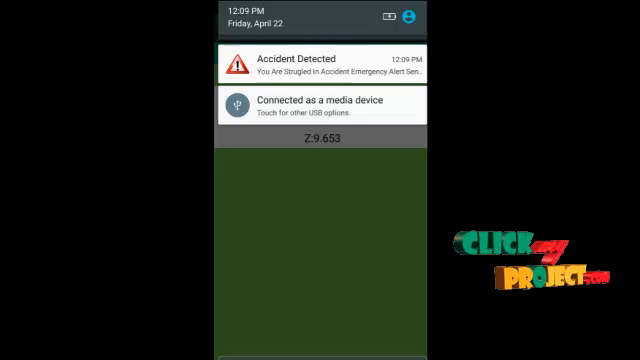